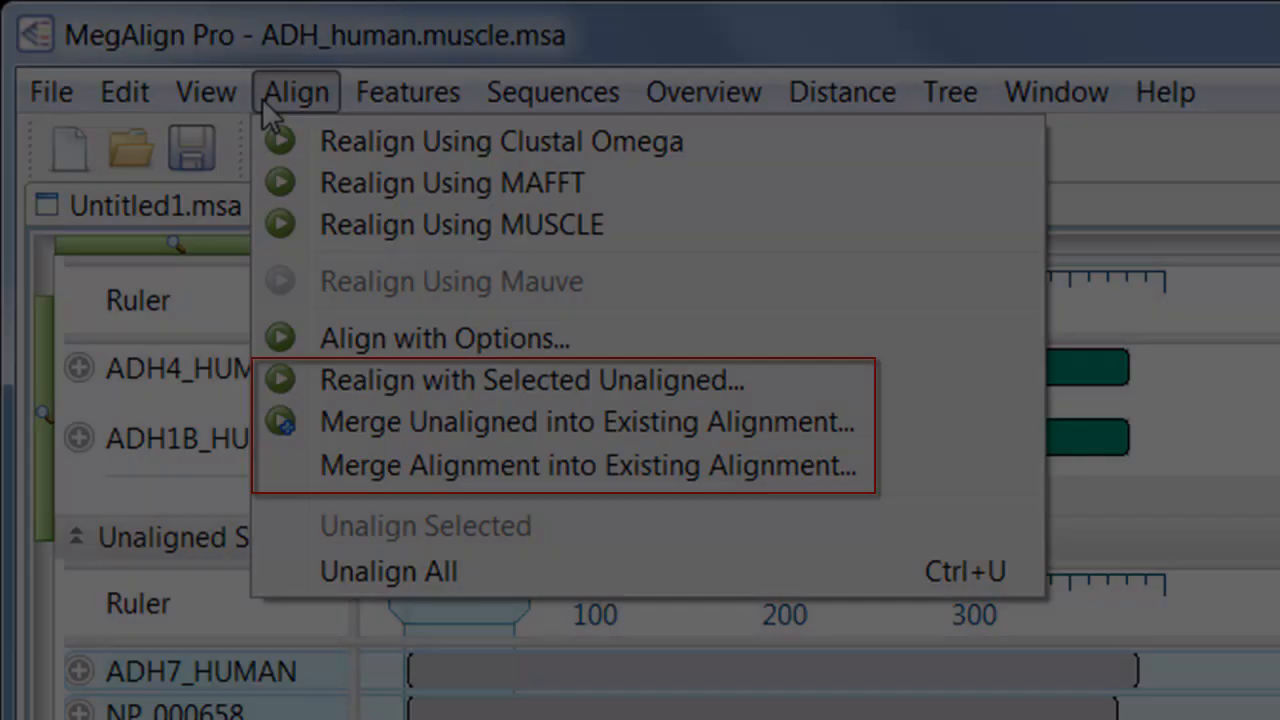
Open ADH_group2.msa from the Six genes in human & mouse sample folder.
click(443, 338)
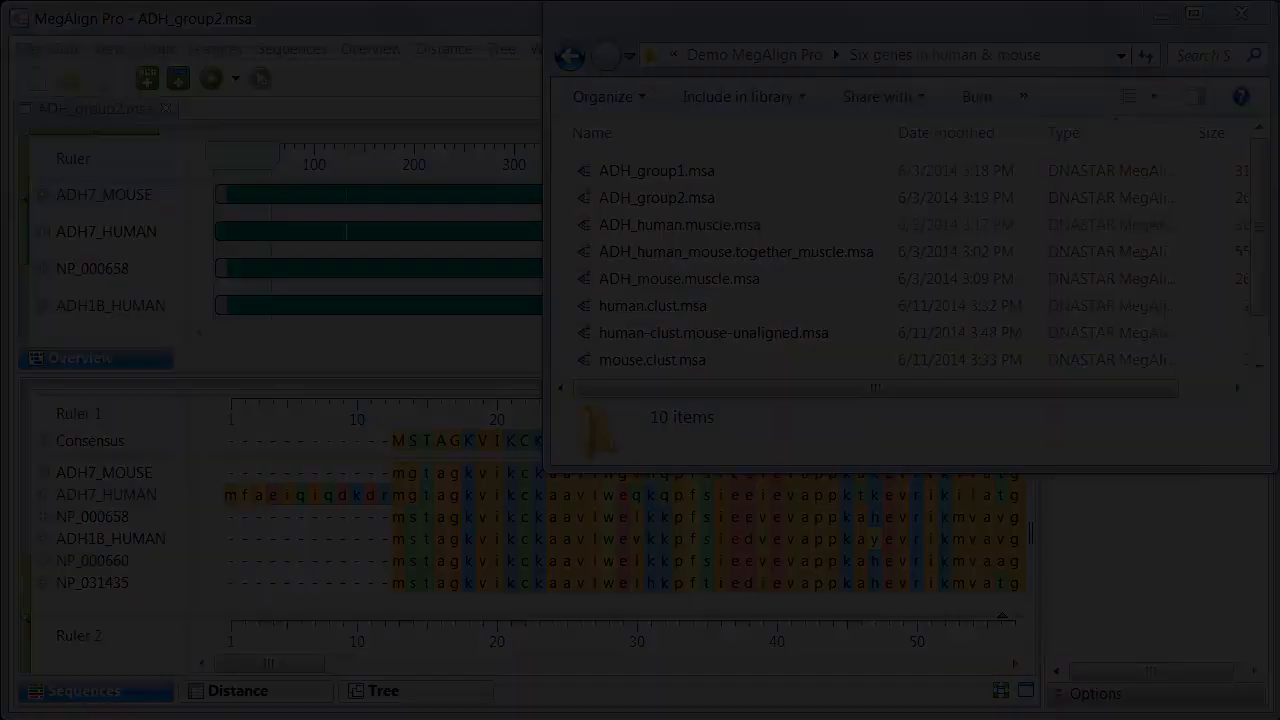
Bring up the Save As dialog for ADH_group2.msa in MegAlign Pro format.
click(656, 170)
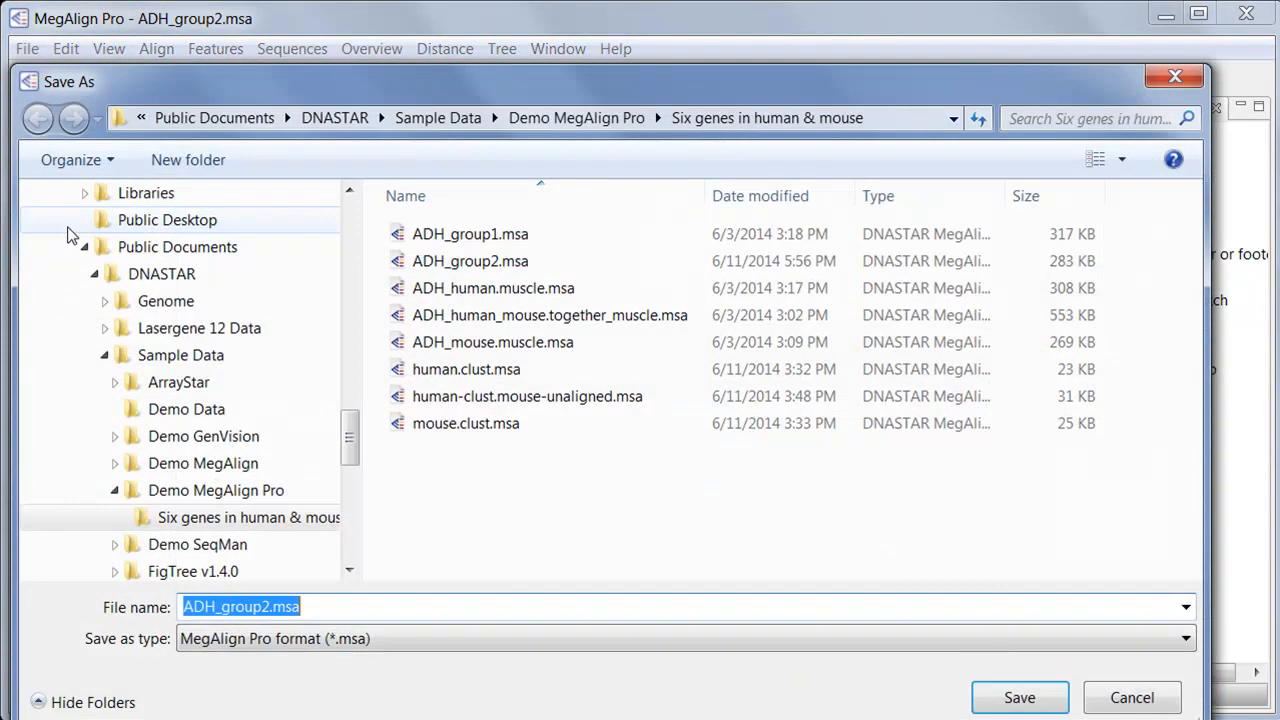
Save the alignment under the name 'ADH profile-workflow 1'.
text(ADH profile-w)
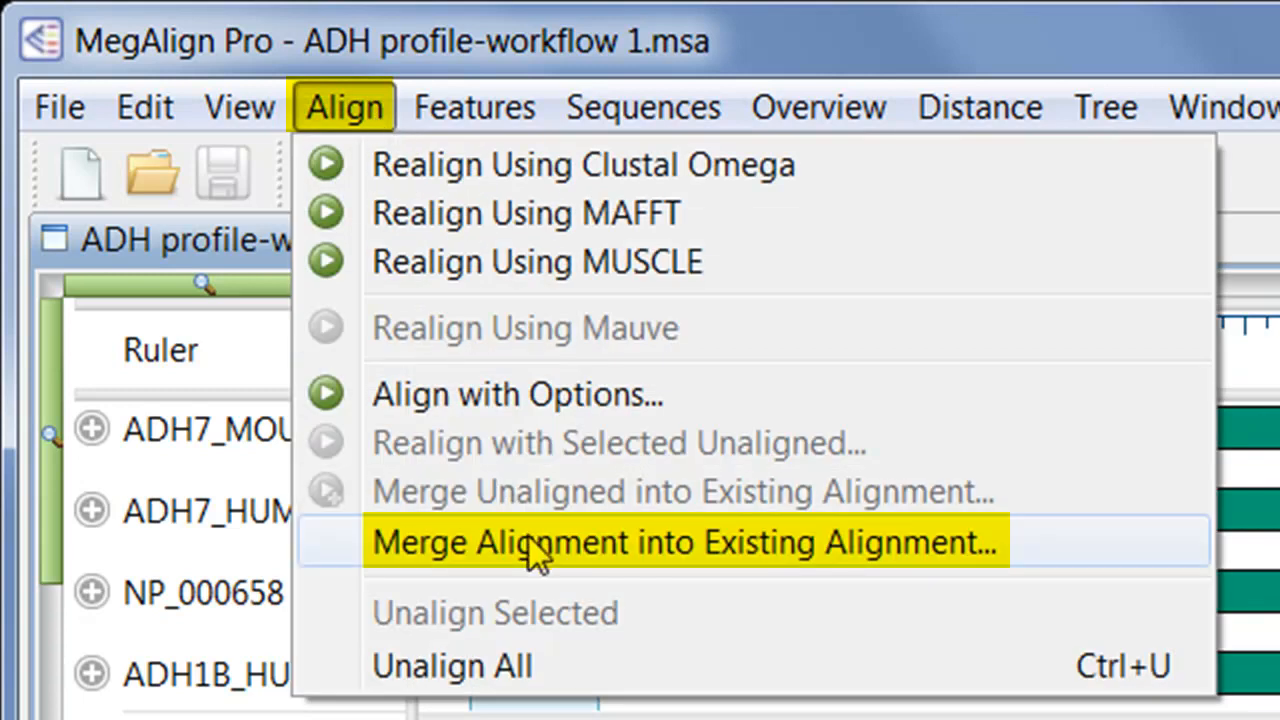
Merge ADH_group1.msa into the existing alignment using Clustal Omega.
click(684, 541)
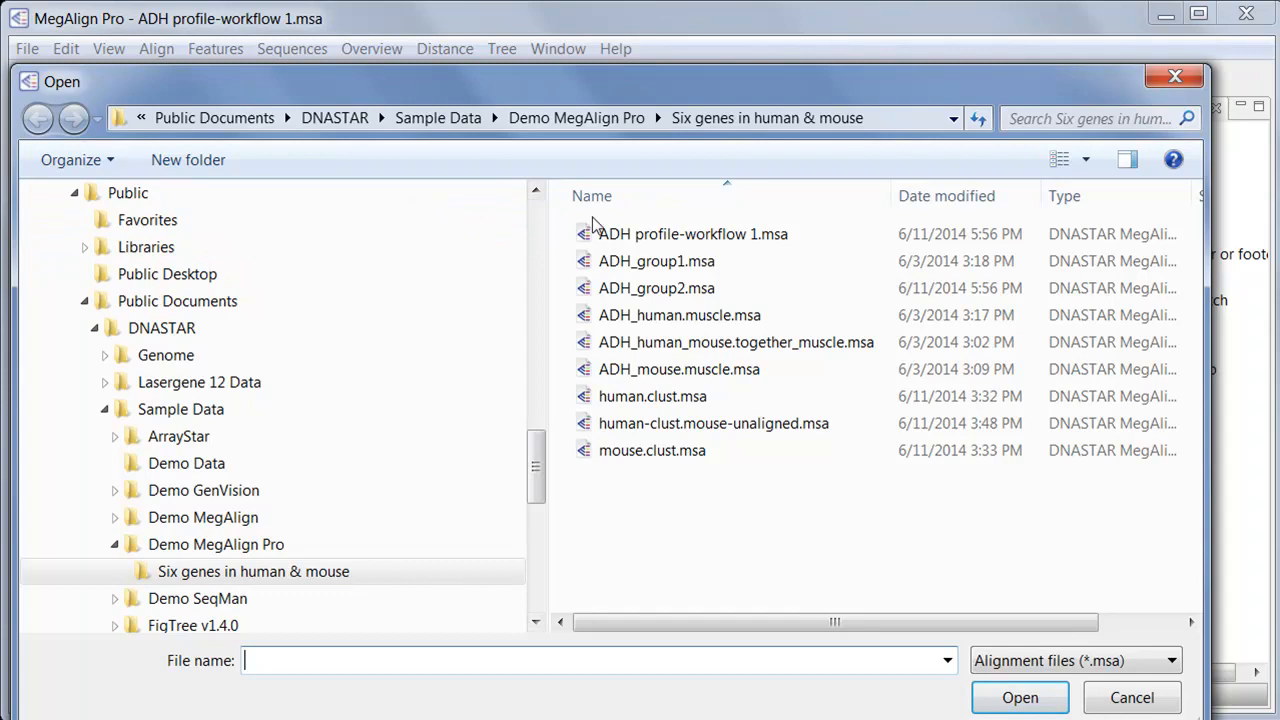
click(657, 261)
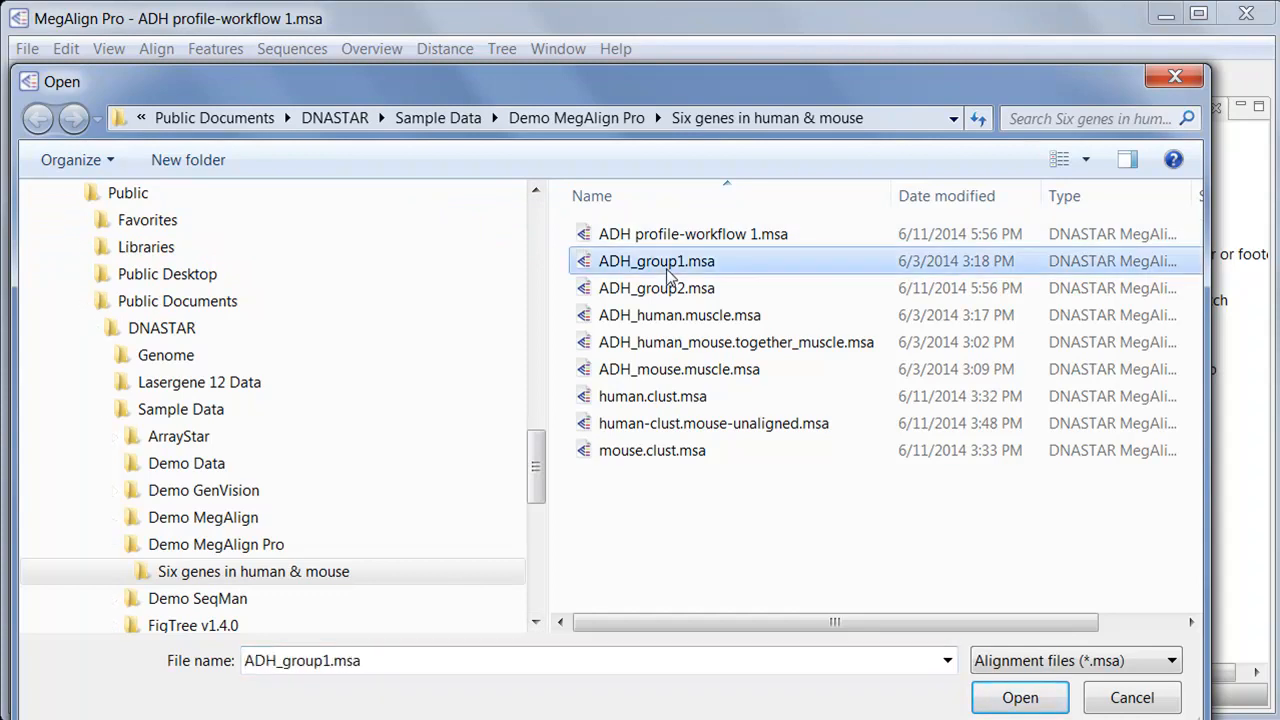
click(1019, 697)
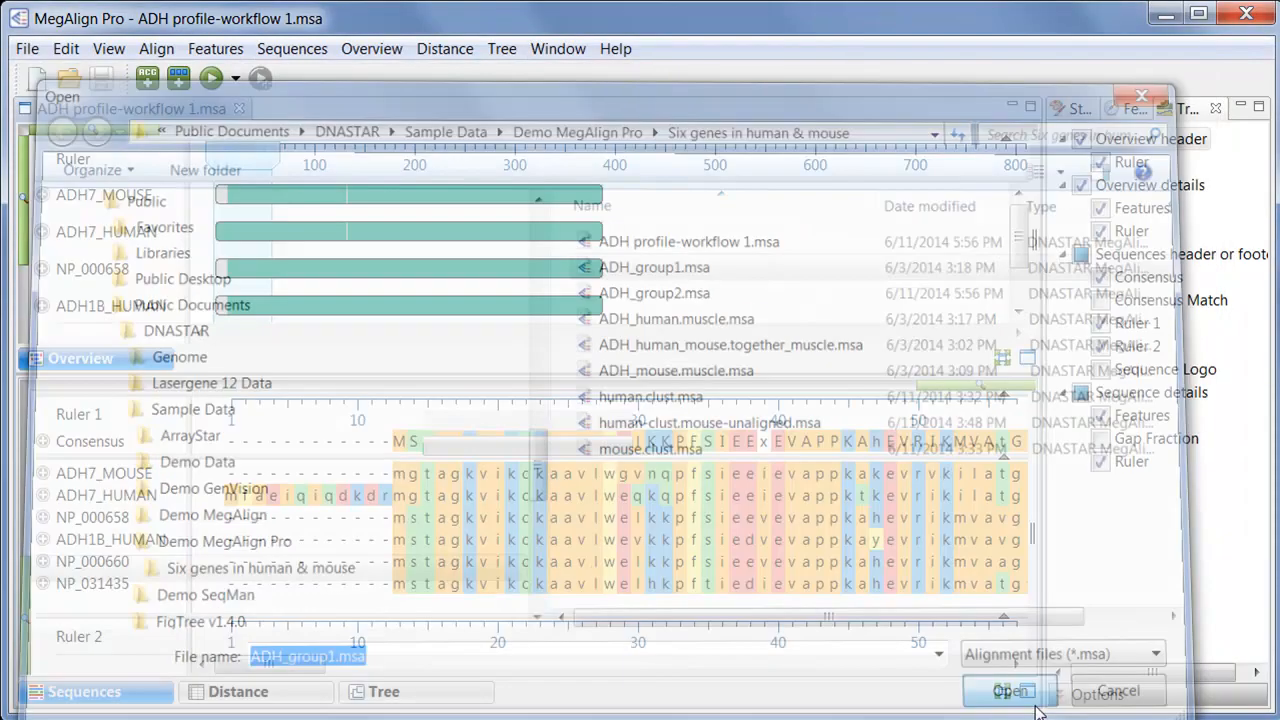
click(1010, 691)
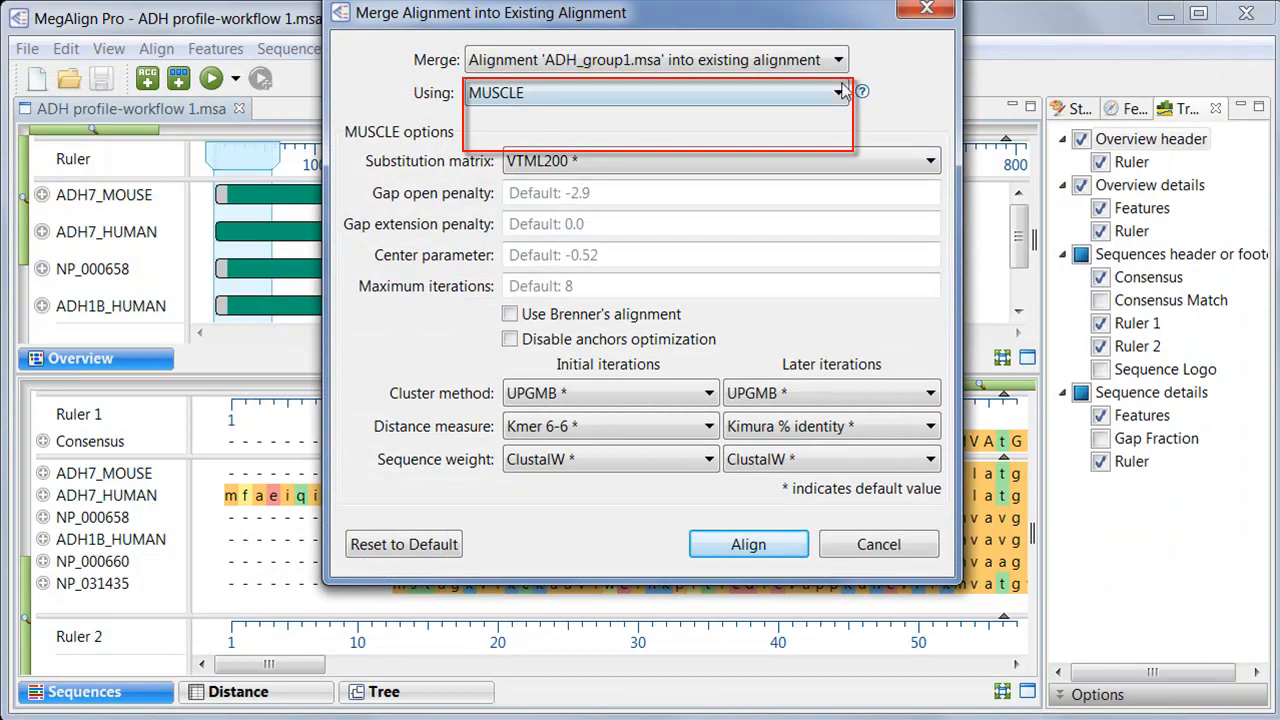
click(838, 92)
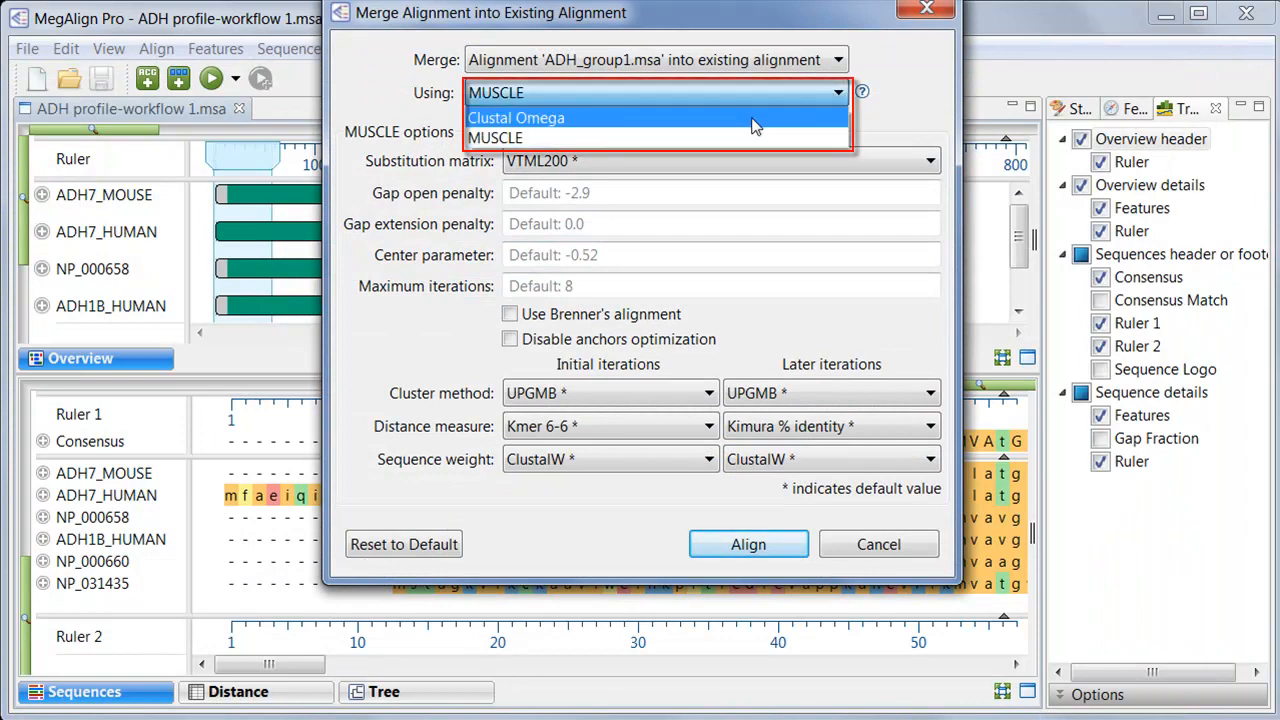
click(516, 118)
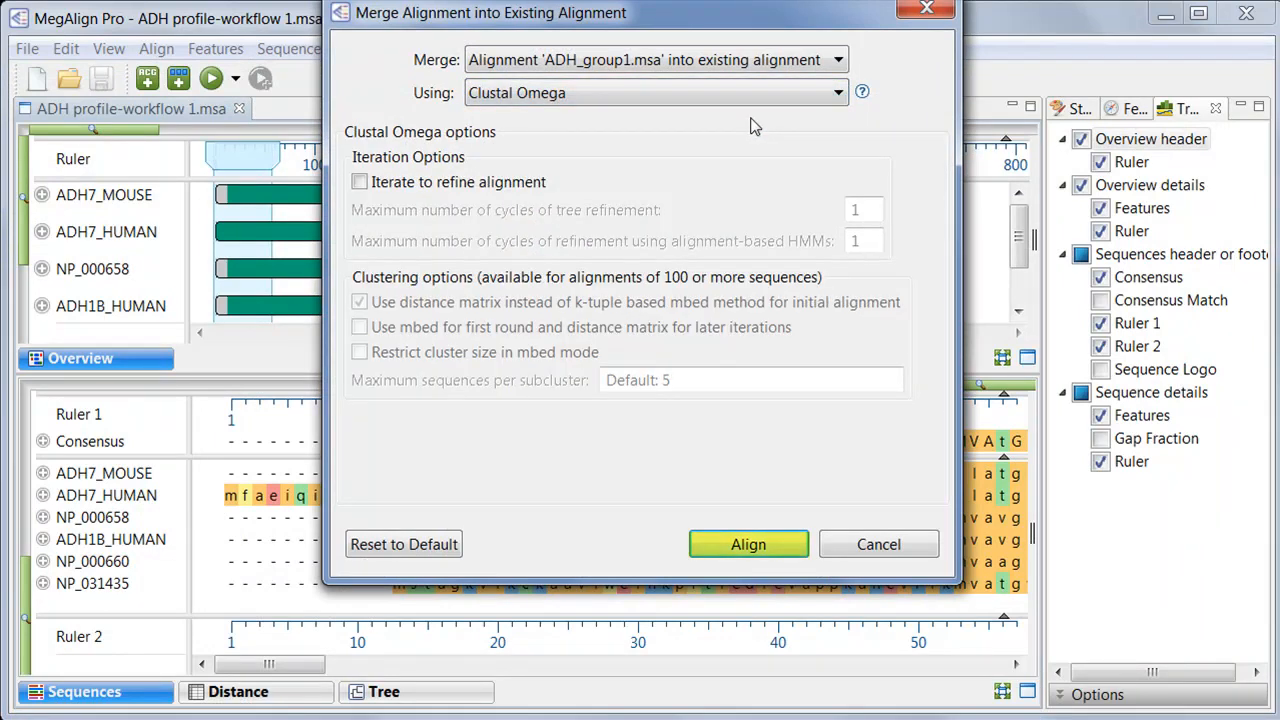
click(748, 544)
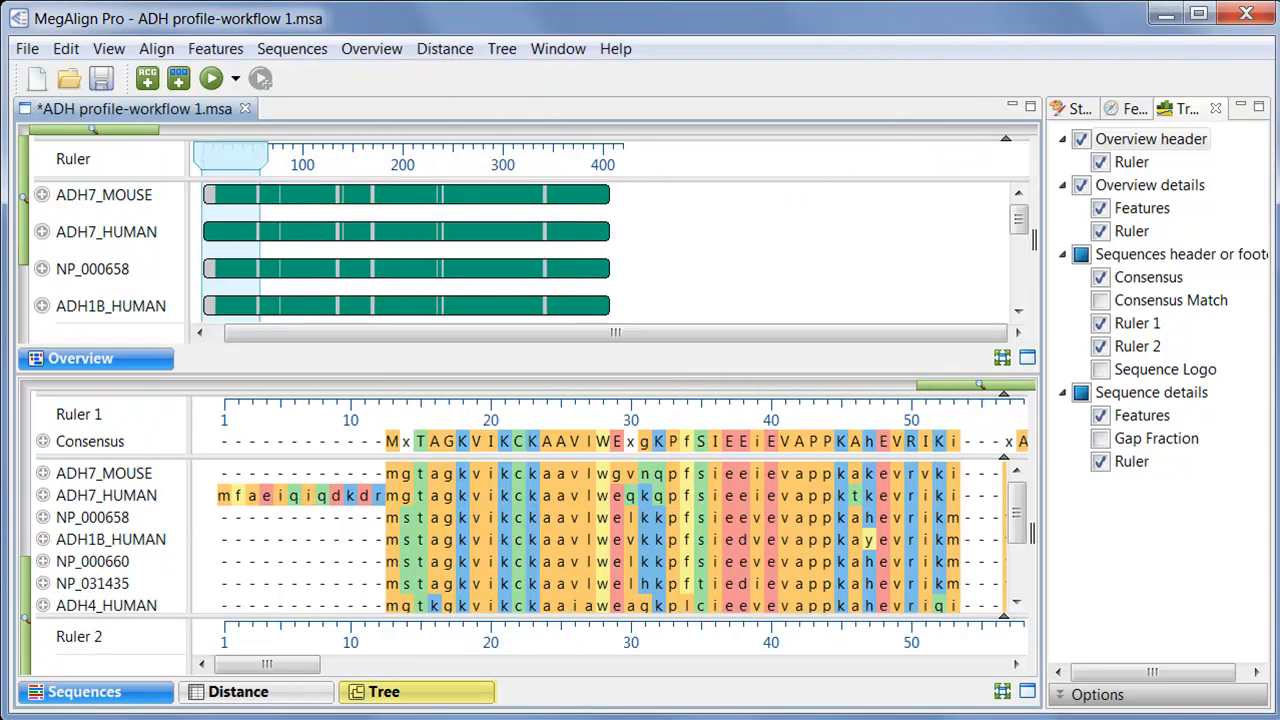
Display the phylogenetic tree of the merged ADH alignment.
click(384, 691)
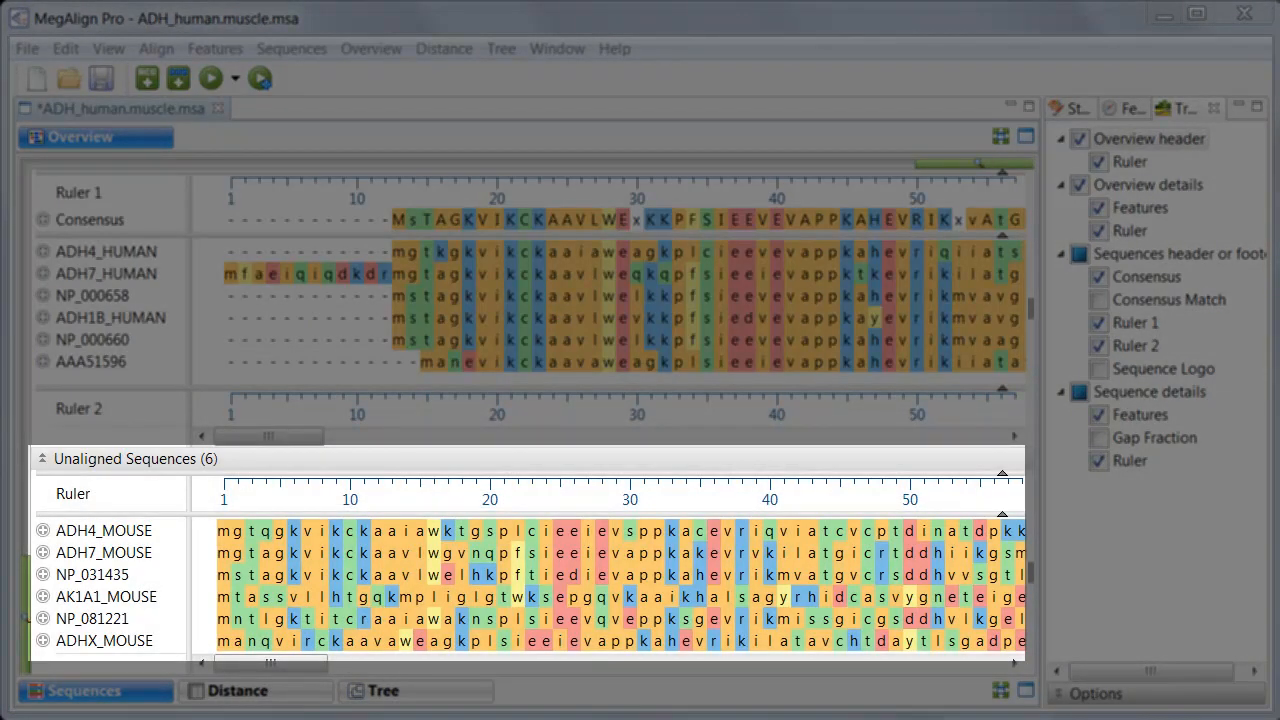
click(130, 458)
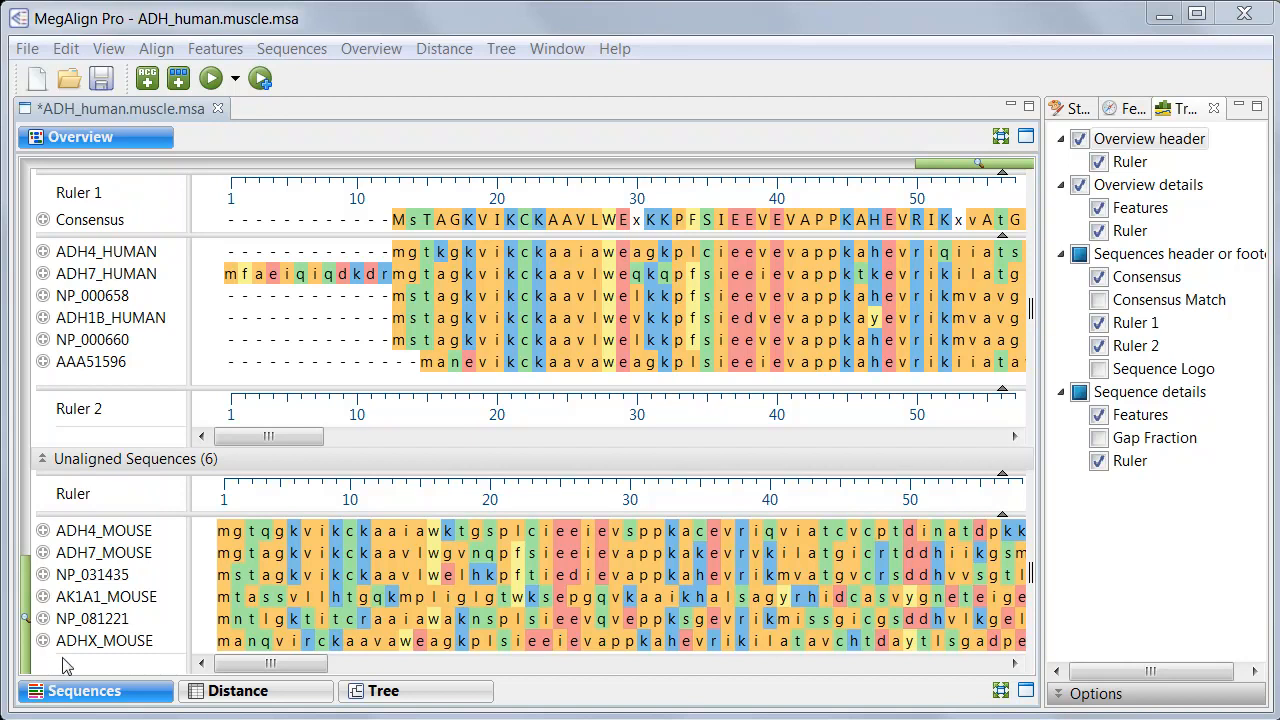
mouse_move(103, 530)
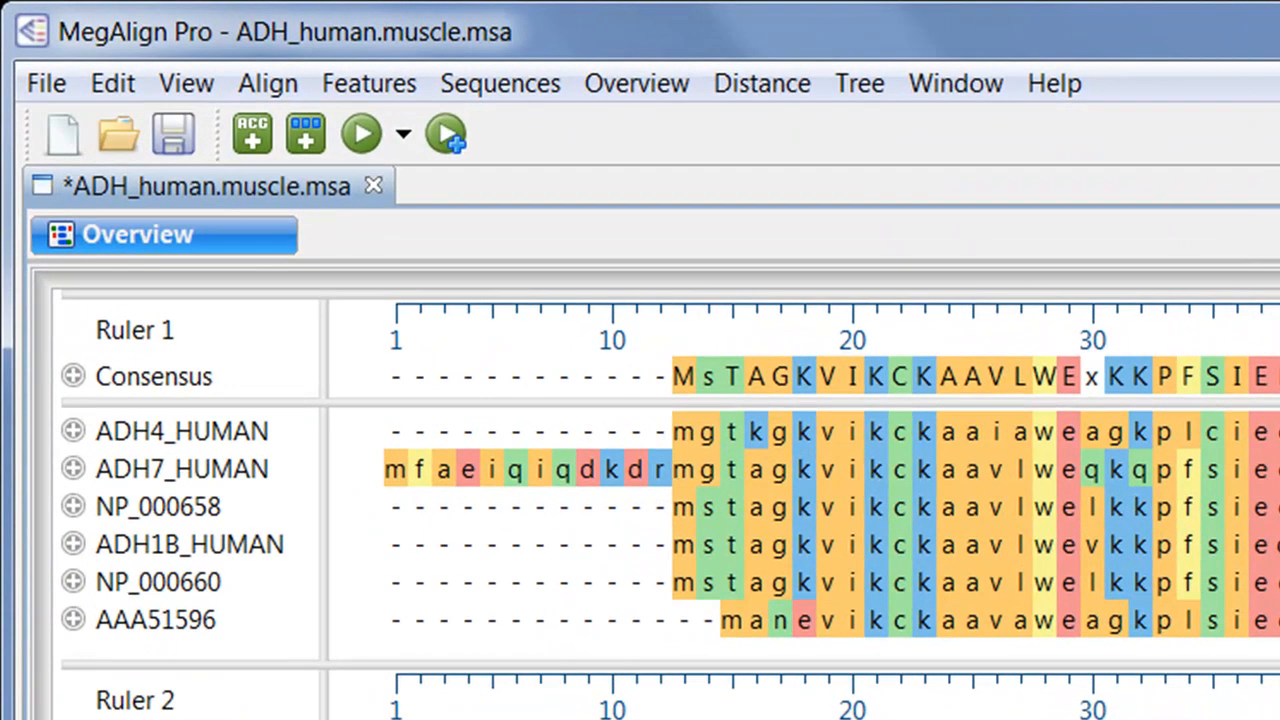
Use Merge Unaligned into Existing Alignment with Clustal Omega to add the six mouse sequences.
click(267, 83)
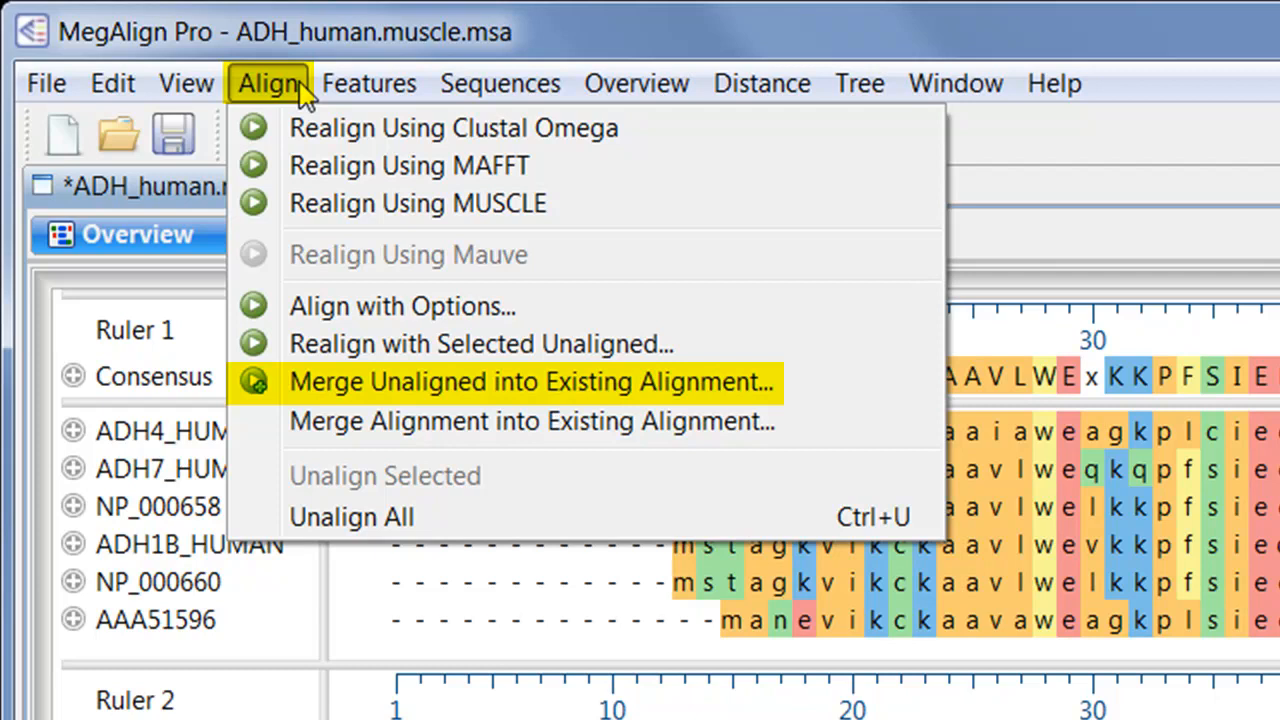
click(530, 381)
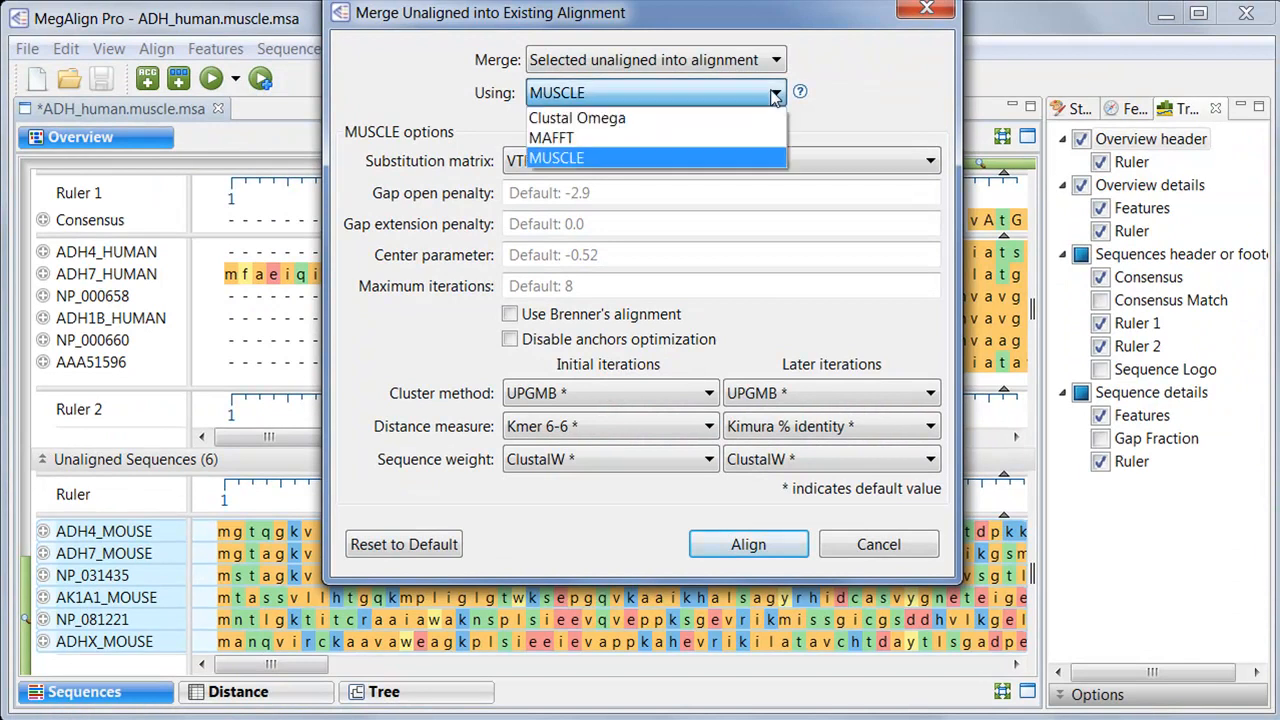
click(576, 118)
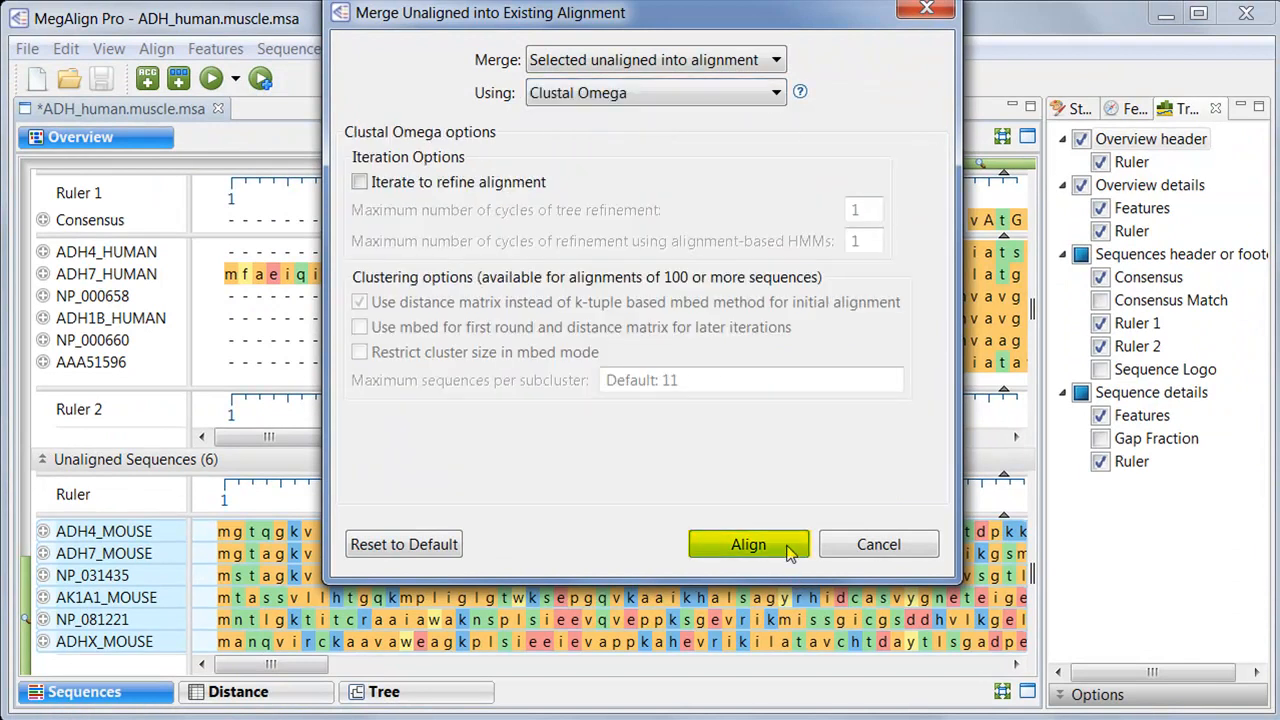
click(748, 544)
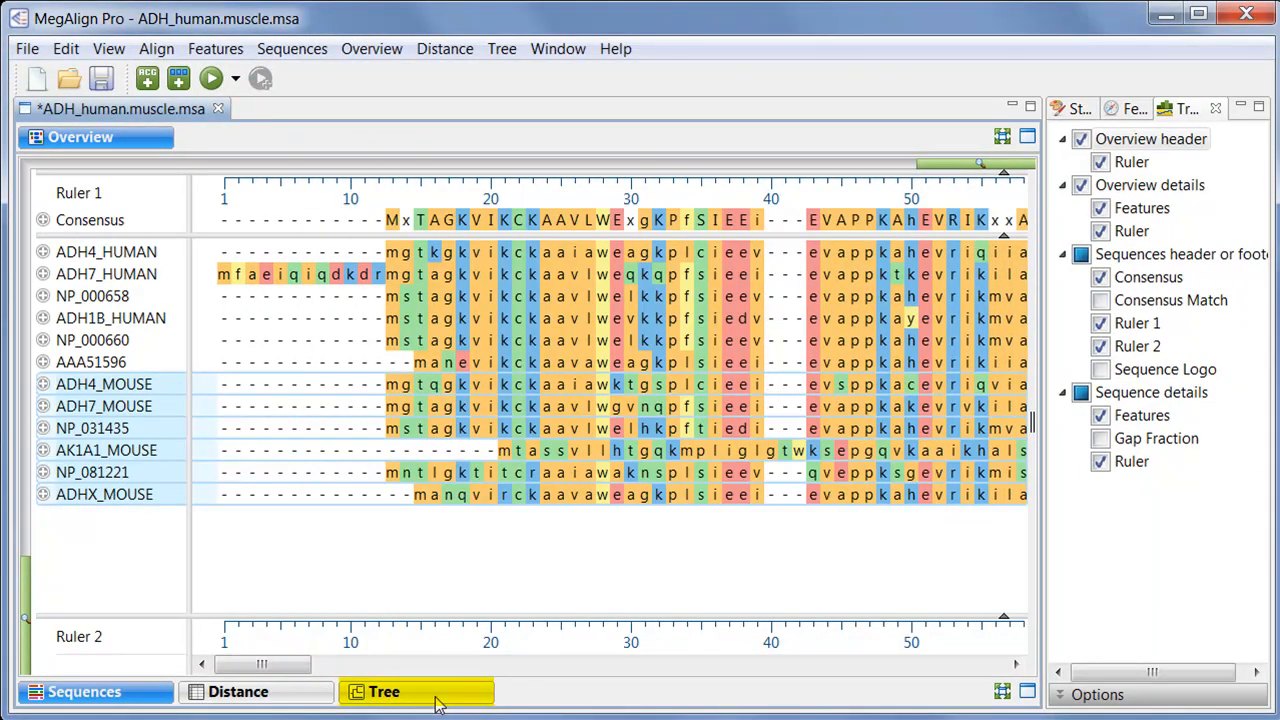
View the 12-sequence tree, then undo the merge so mouse sequences are unaligned.
click(416, 691)
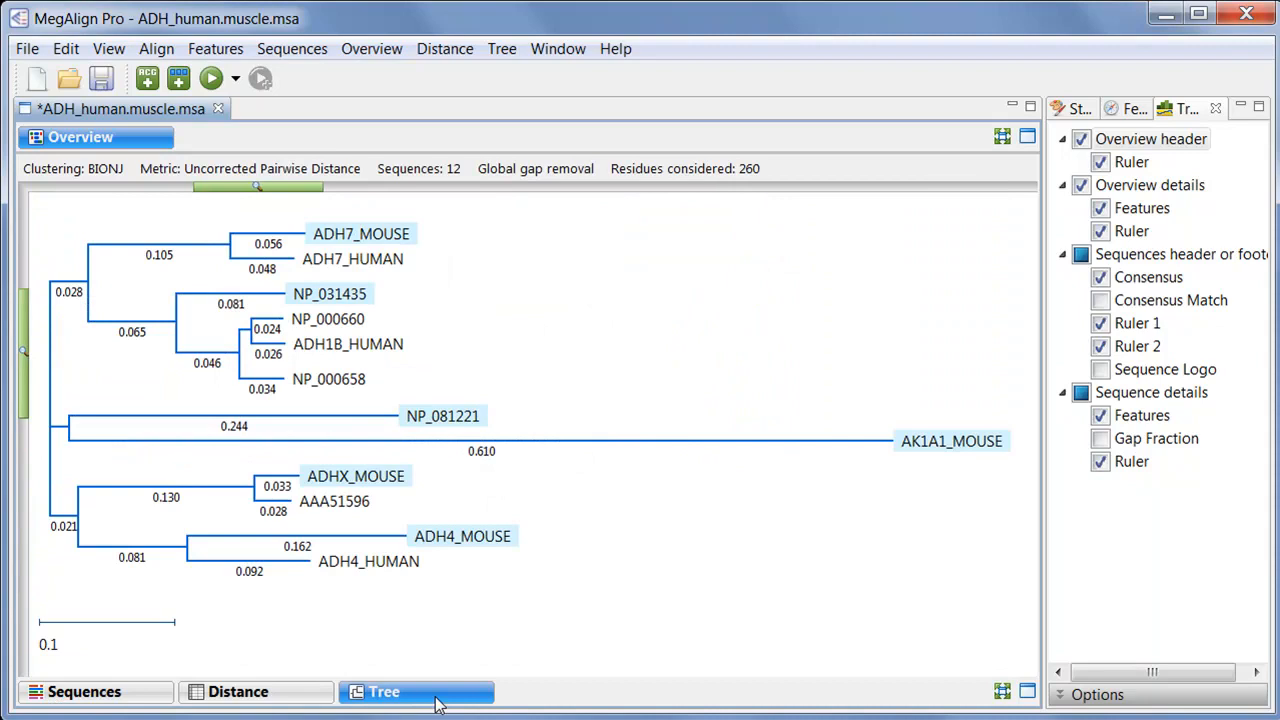
click(83, 691)
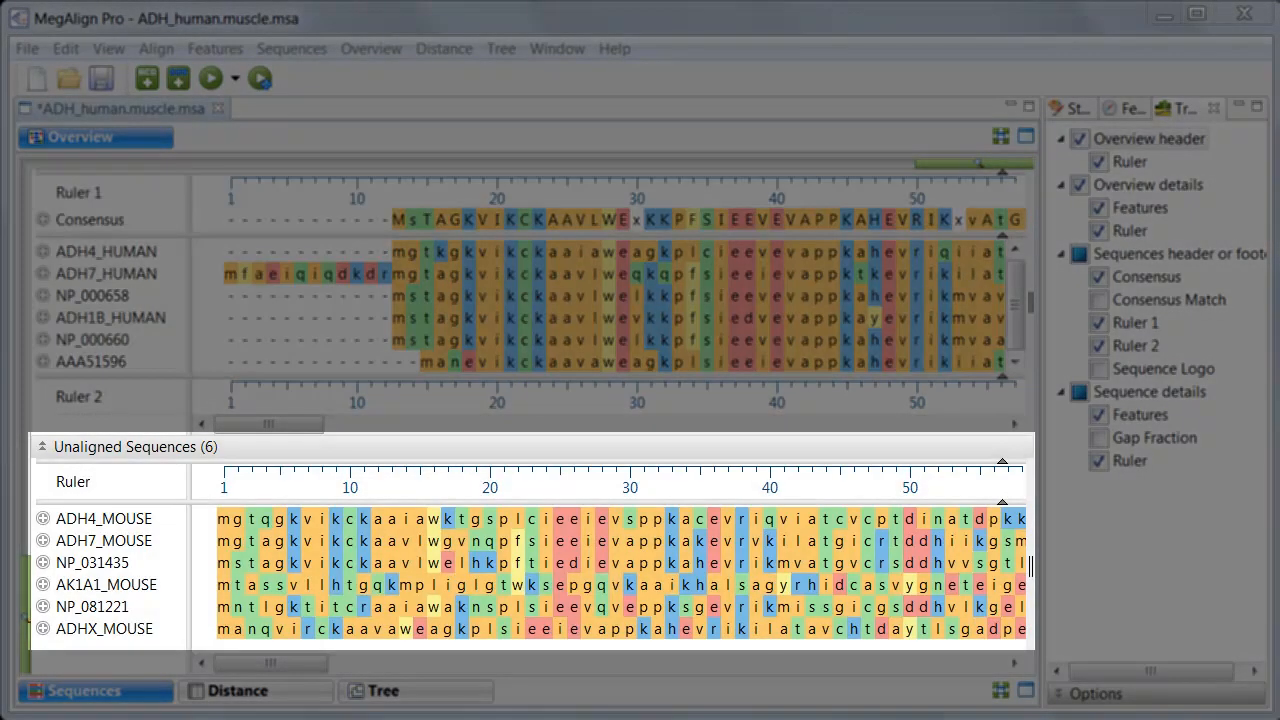
click(135, 446)
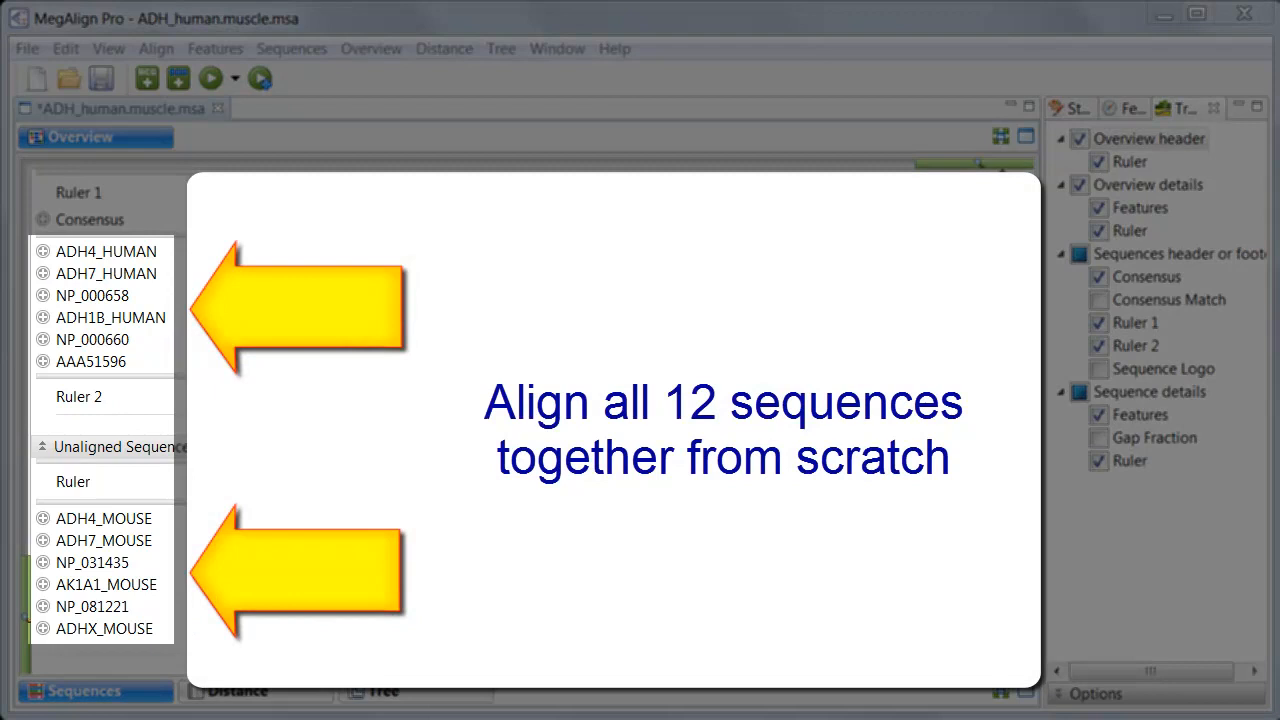
click(210, 78)
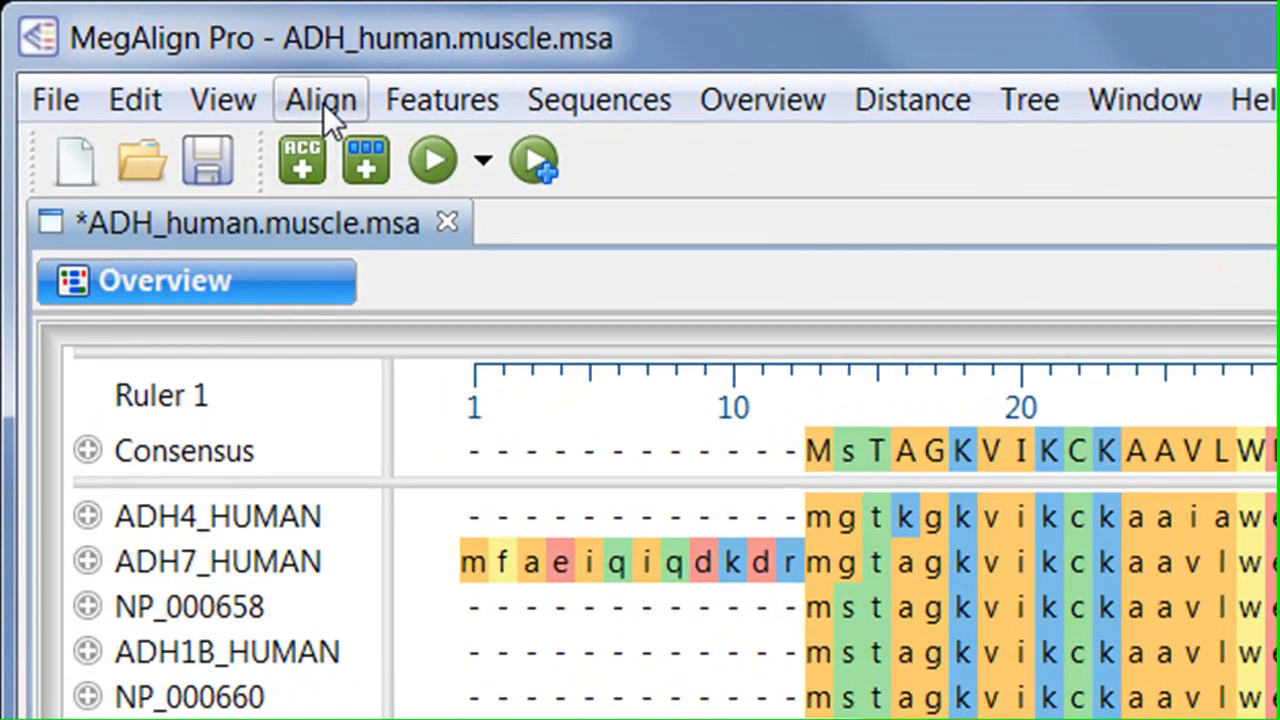
Realign all twelve ADH sequences with Clustal Omega and show the resulting tree.
click(320, 99)
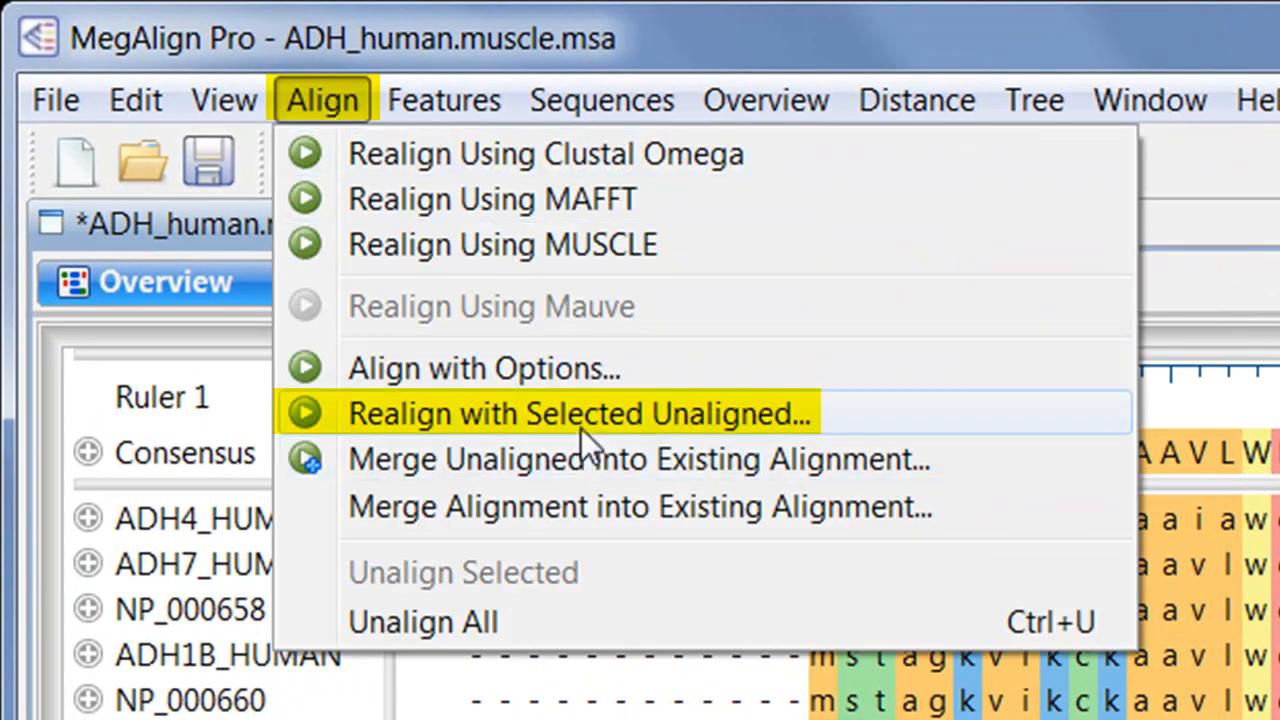
click(580, 413)
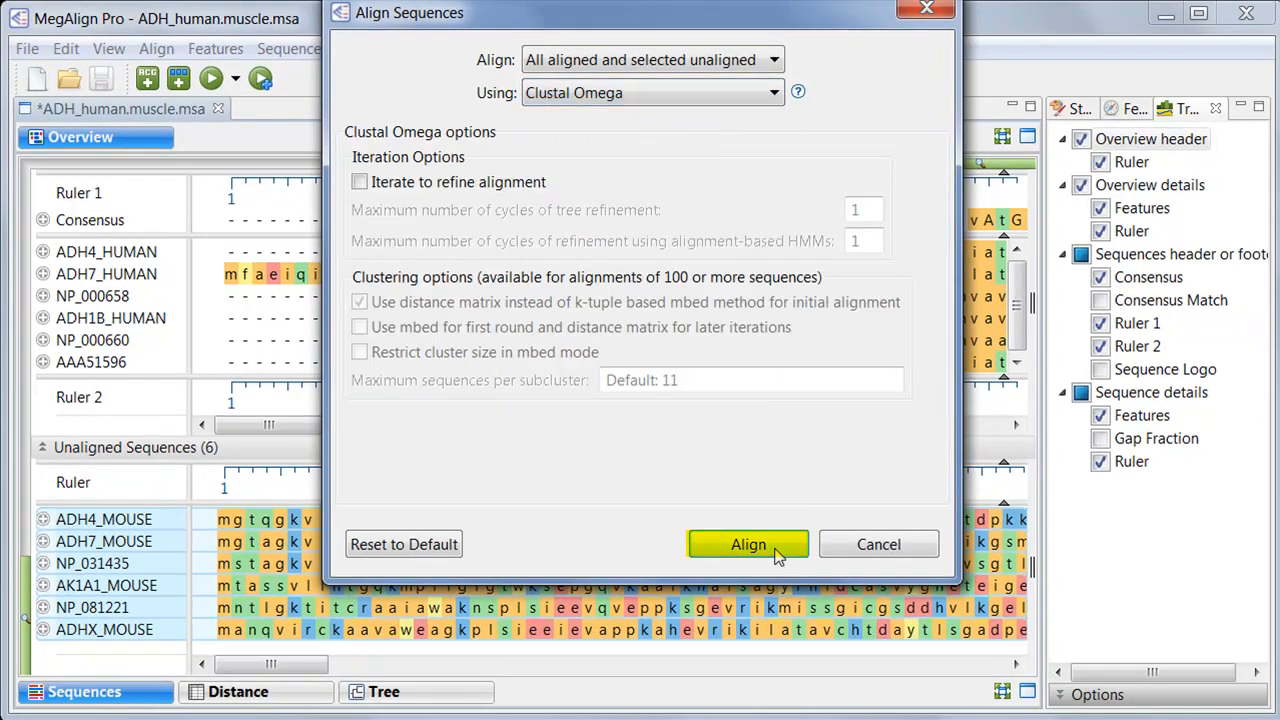
click(748, 544)
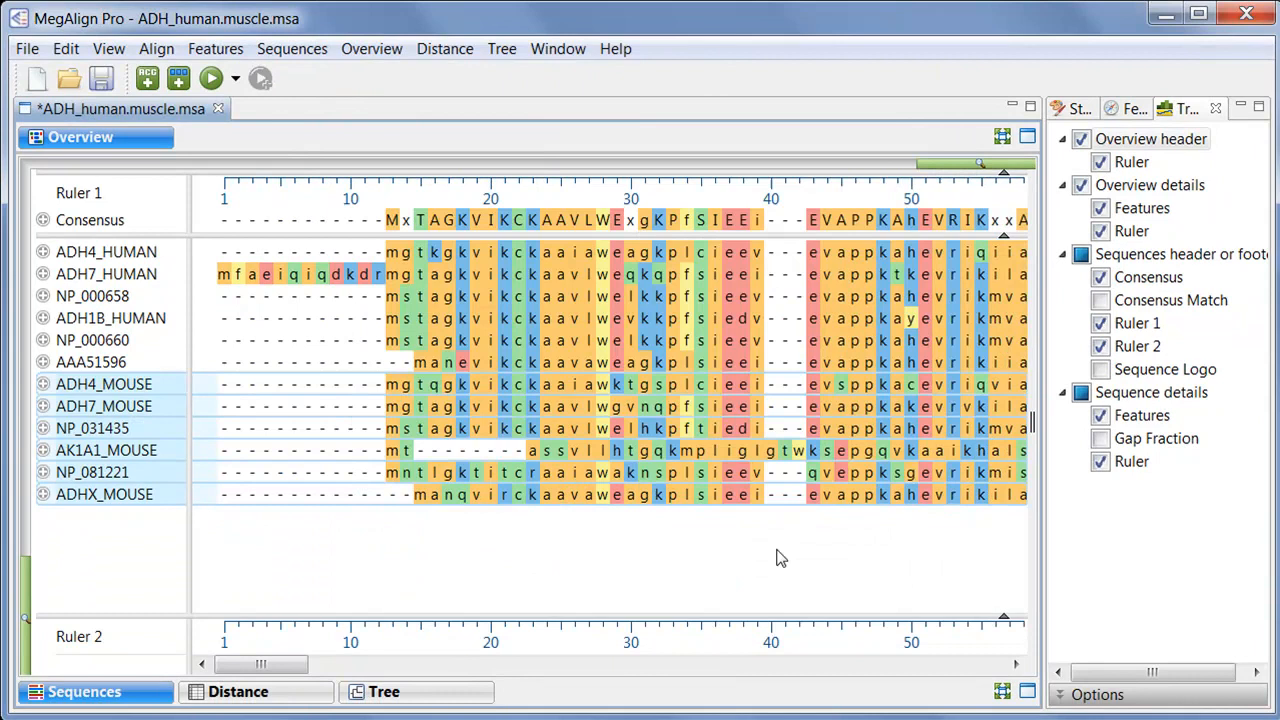
click(384, 691)
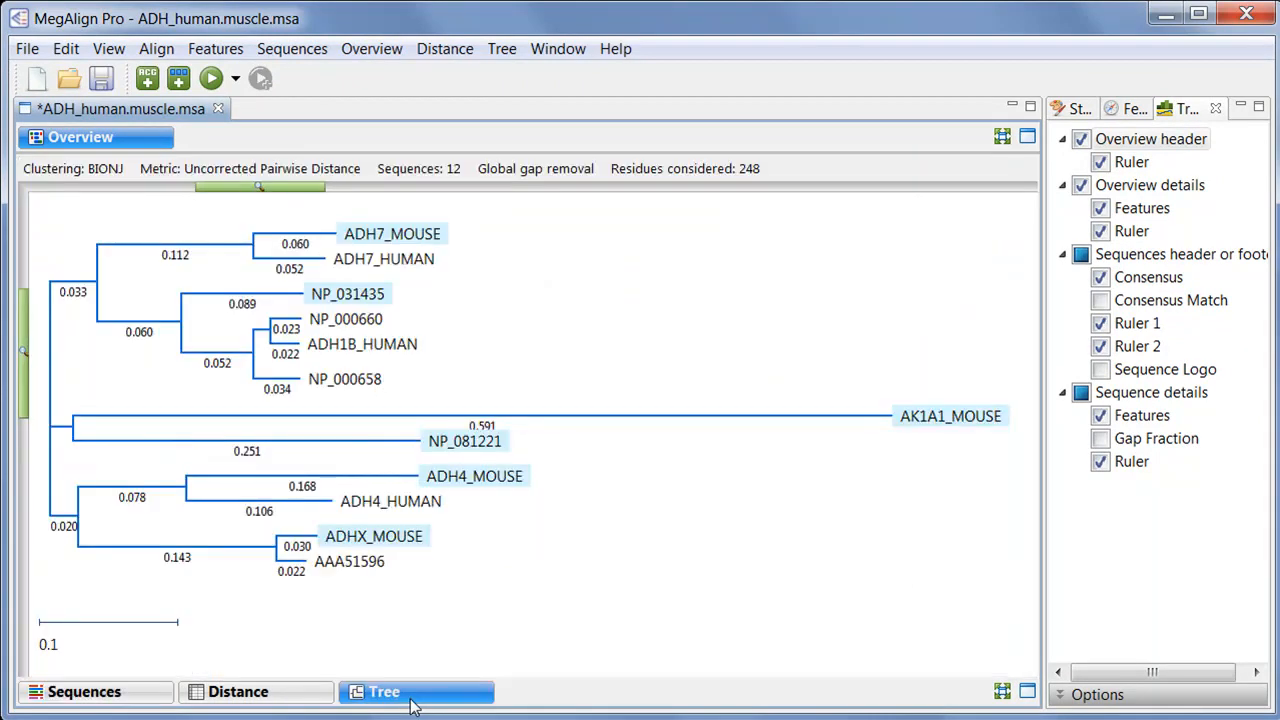